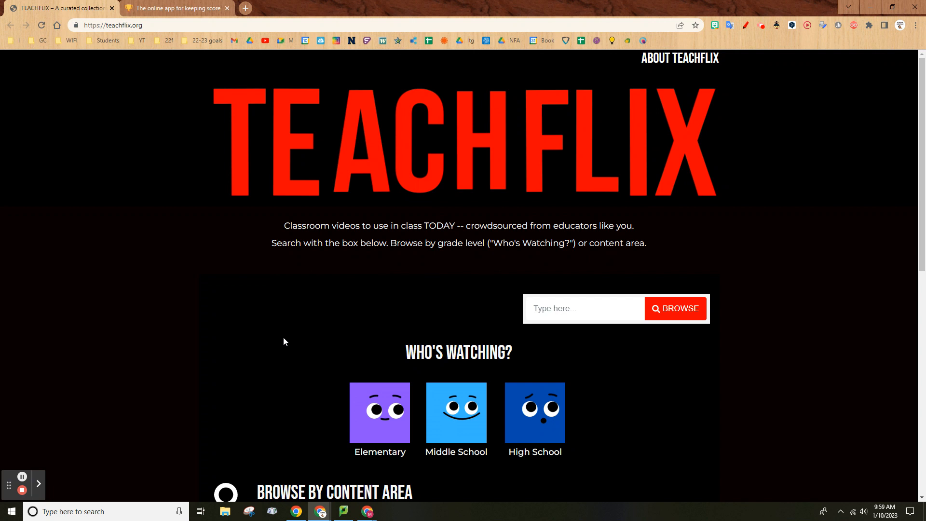
{"action": "mouse_move", "coordinate": [288, 339]}
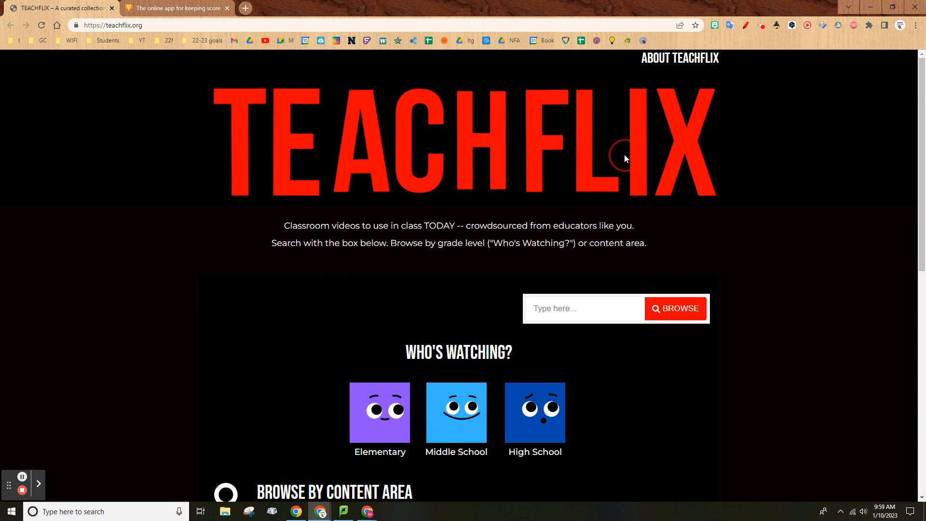
{"action": "mouse_move", "coordinate": [432, 282]}
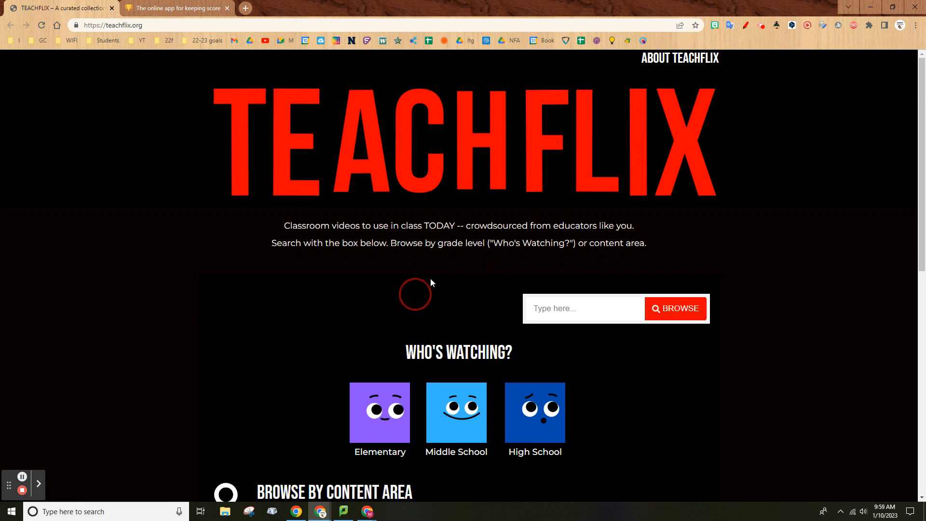
Open the Mathematics video collection on TEACHFLIX
{"action": "scroll", "scroll_direction": "down", "scroll_amount": 3}
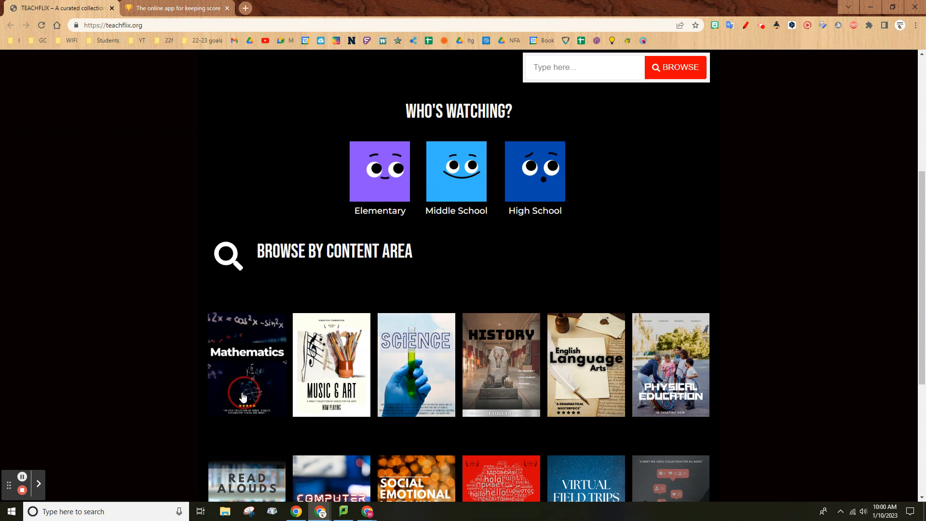
{"action": "scroll", "scroll_direction": "down", "scroll_amount": 3}
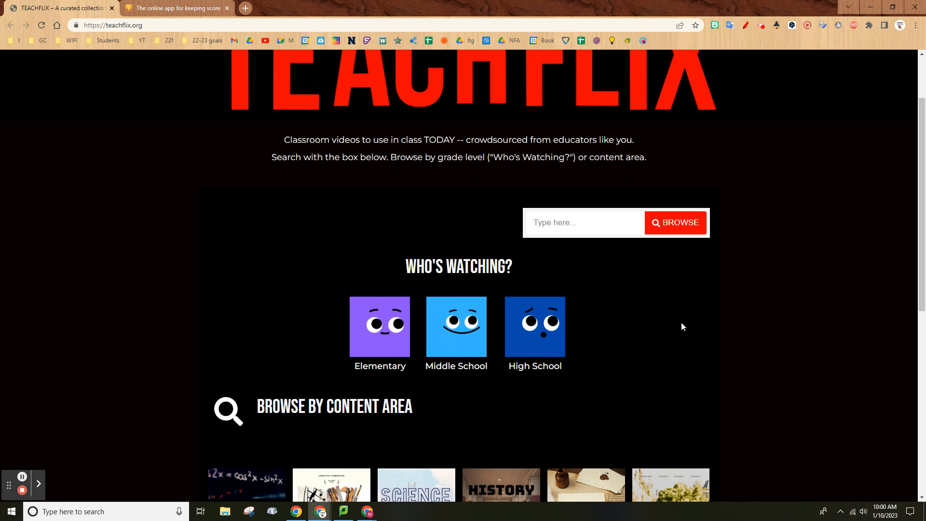
{"action": "scroll", "scroll_direction": "down", "scroll_amount": 3}
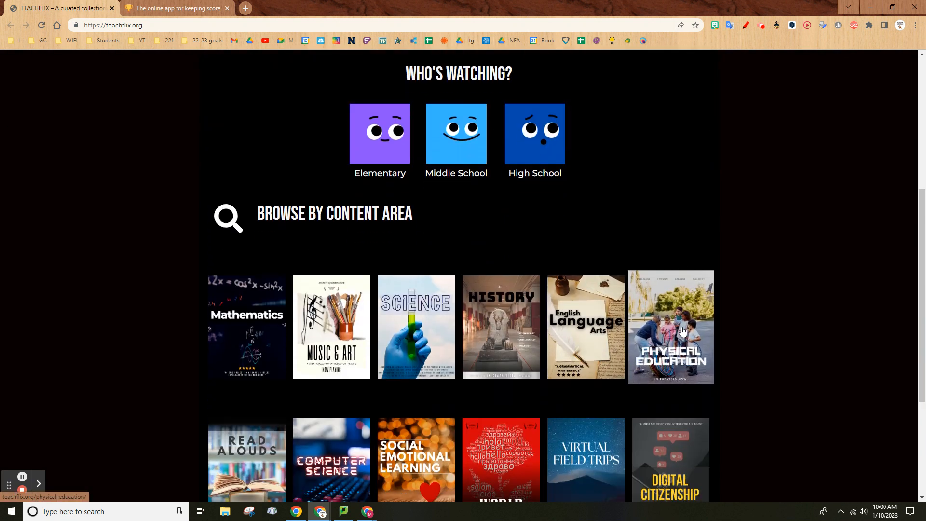
{"action": "left_click", "coordinate": [246, 327]}
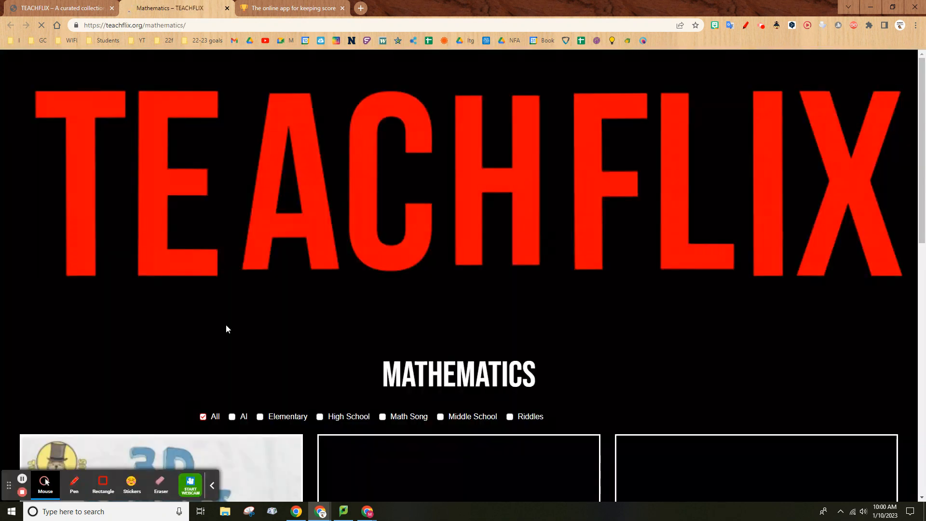
Filter to High School videos and open 'Can You Solve the Egg Drop Riddle?'
{"action": "scroll", "scroll_direction": "down", "scroll_amount": 3}
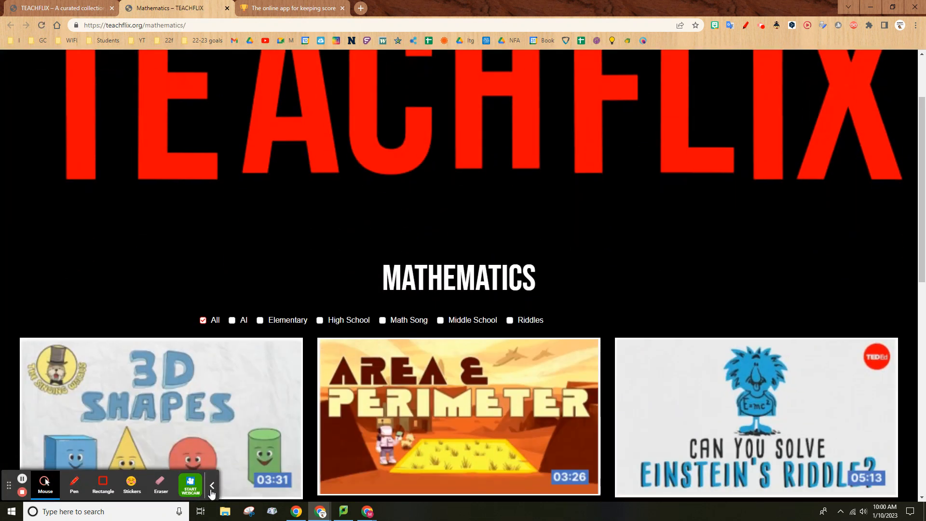
{"action": "left_click", "coordinate": [319, 319]}
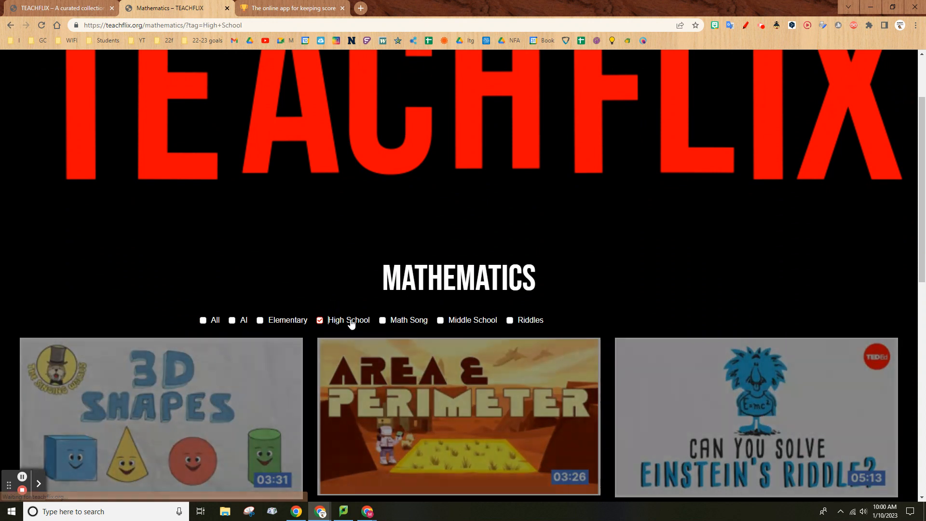
{"action": "scroll", "scroll_direction": "down", "scroll_amount": 3}
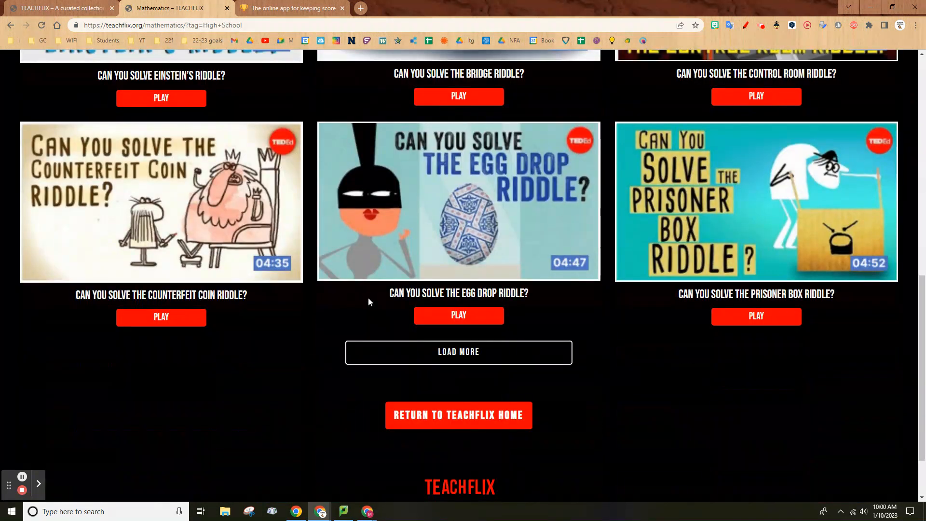
{"action": "left_click", "coordinate": [459, 315]}
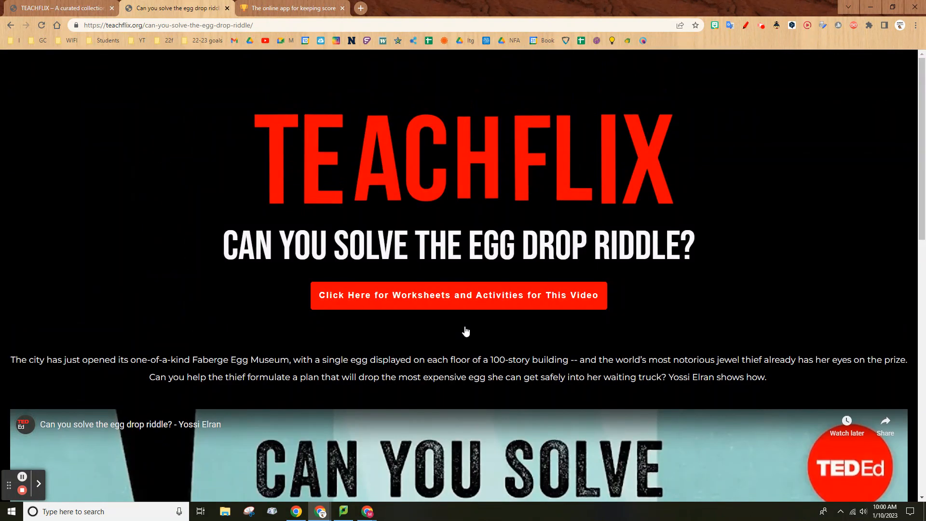
Check the egg drop video's worksheets offer, then switch to the KeepTheScore tab
{"action": "left_click", "coordinate": [458, 296]}
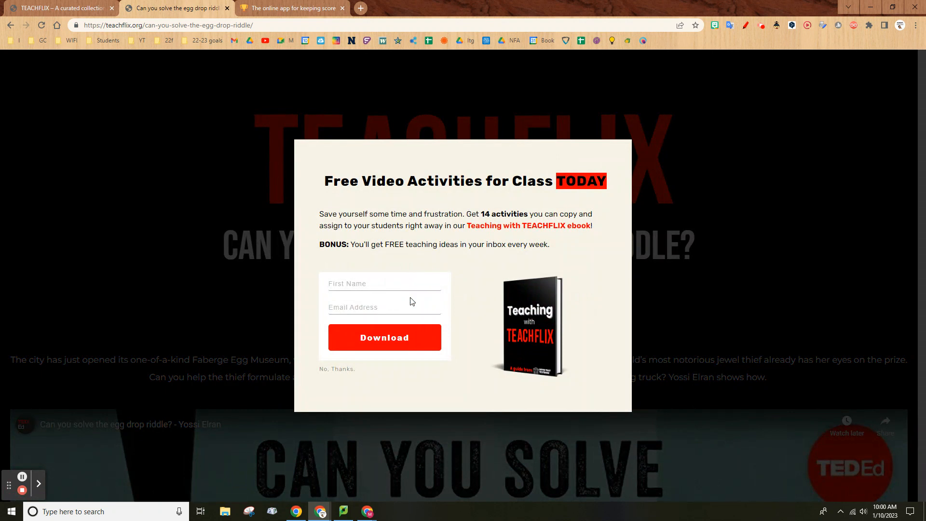
{"action": "mouse_move", "coordinate": [330, 427]}
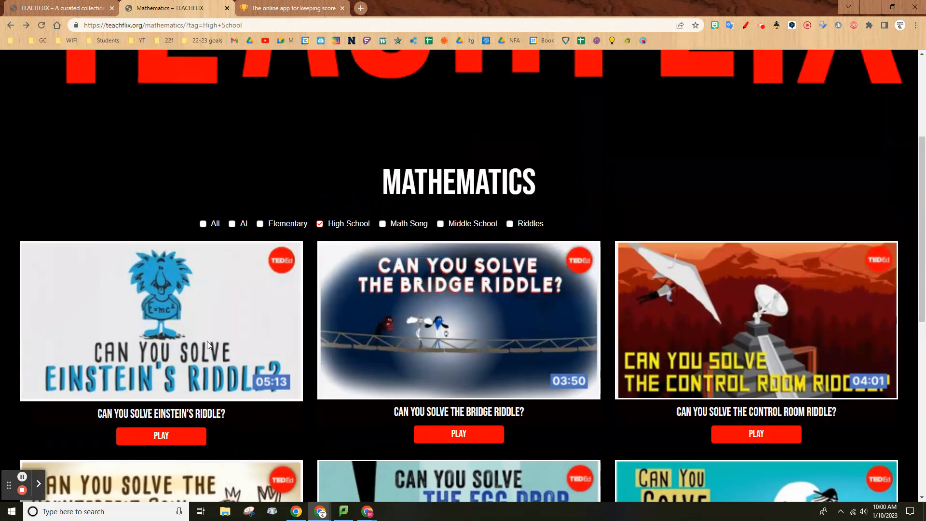
{"action": "left_click", "coordinate": [295, 8]}
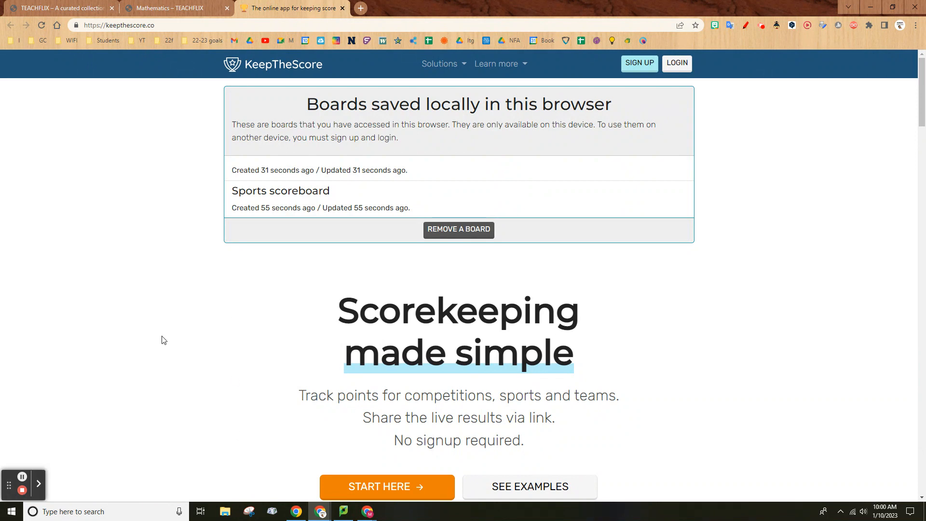
{"action": "mouse_move", "coordinate": [273, 68]}
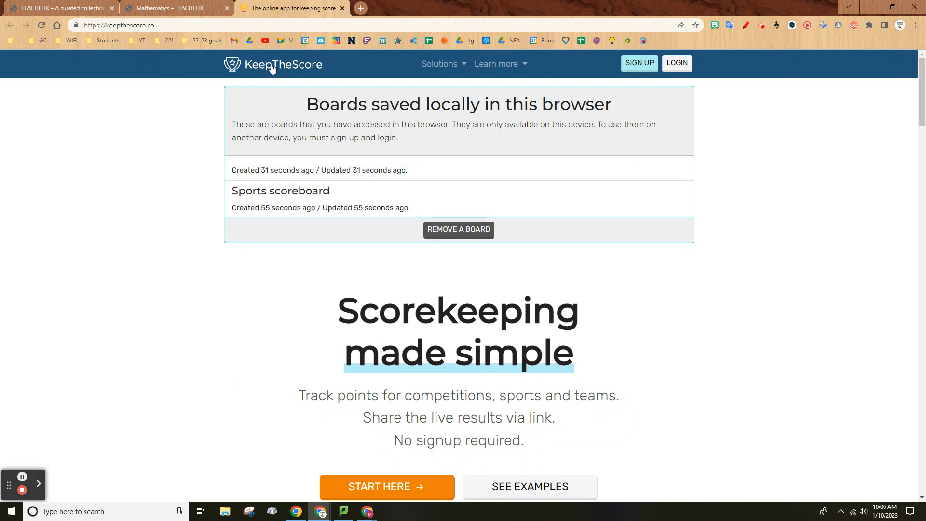
Start a new board, back out to the board-type list, and choose a live sports scoreboard
{"action": "scroll", "scroll_direction": "down", "scroll_amount": 3}
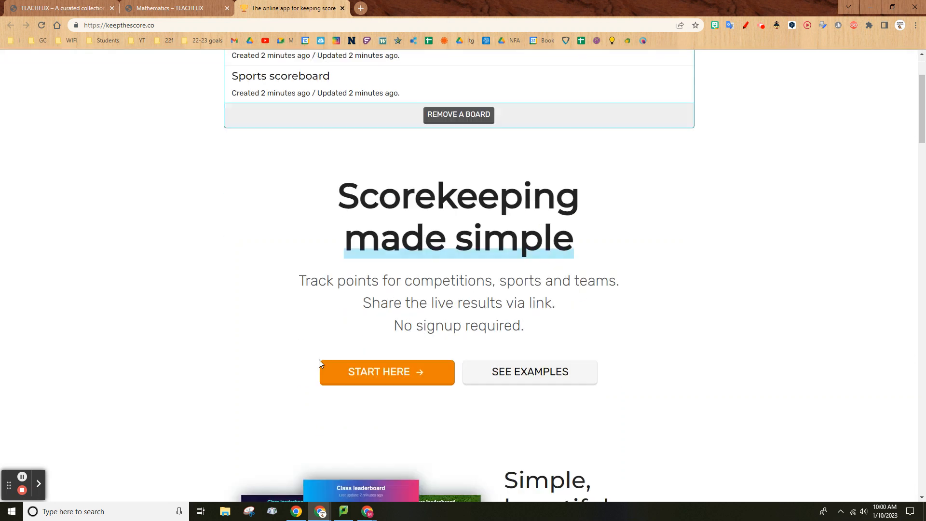
{"action": "scroll", "scroll_direction": "down", "scroll_amount": 3}
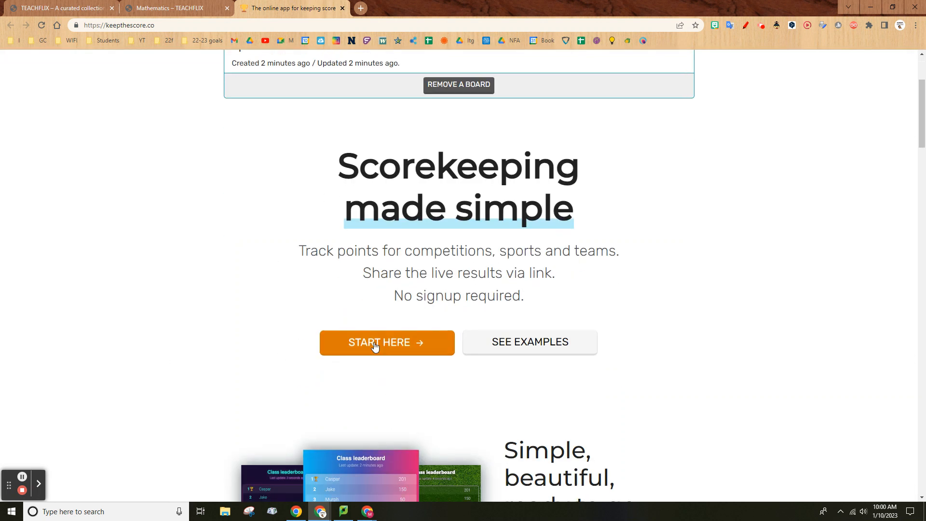
{"action": "left_click", "coordinate": [380, 343]}
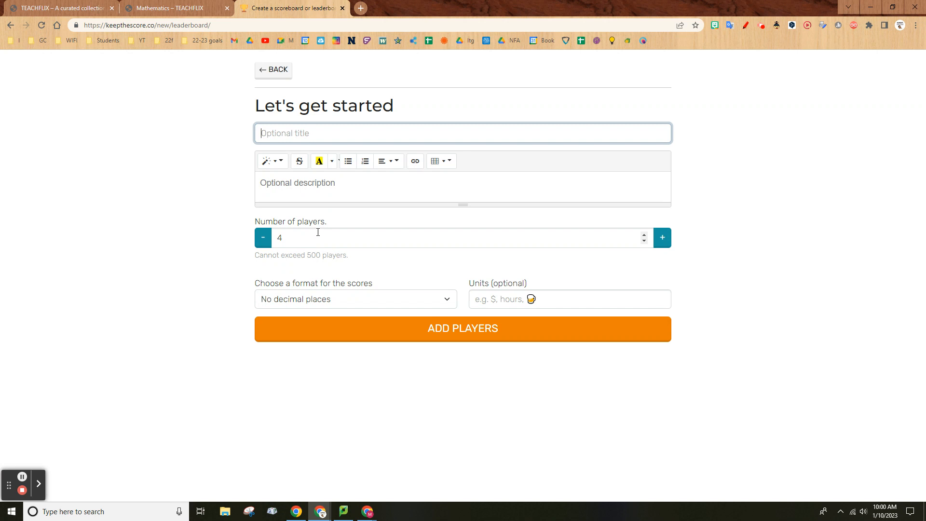
{"action": "left_click", "coordinate": [273, 70]}
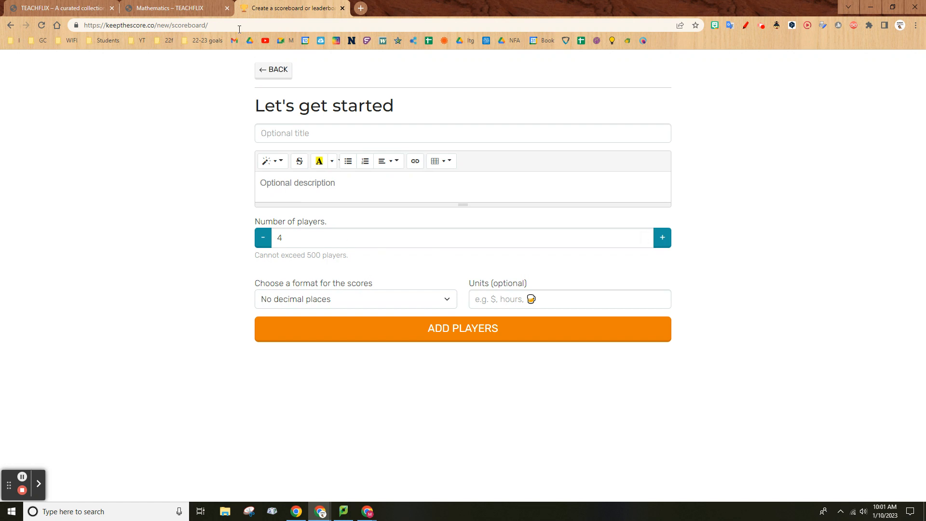
{"action": "left_click", "coordinate": [273, 70]}
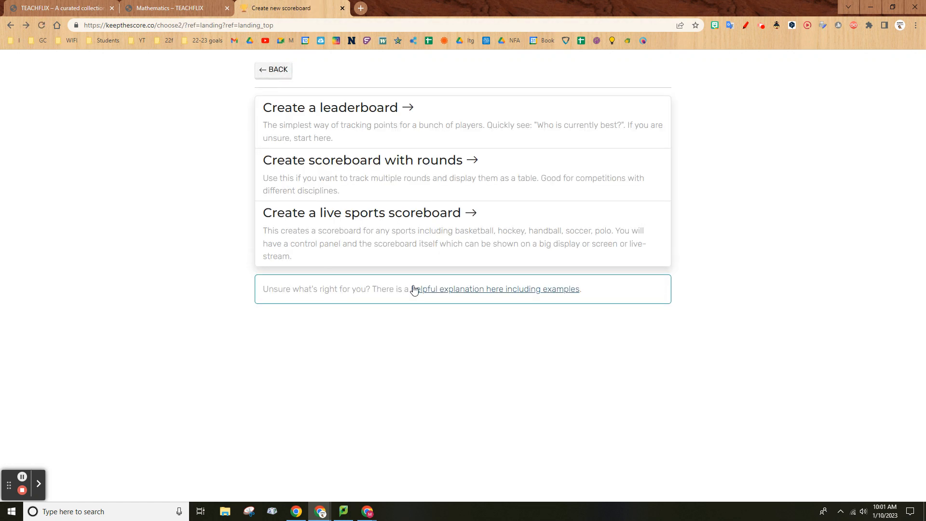
{"action": "left_click", "coordinate": [362, 212]}
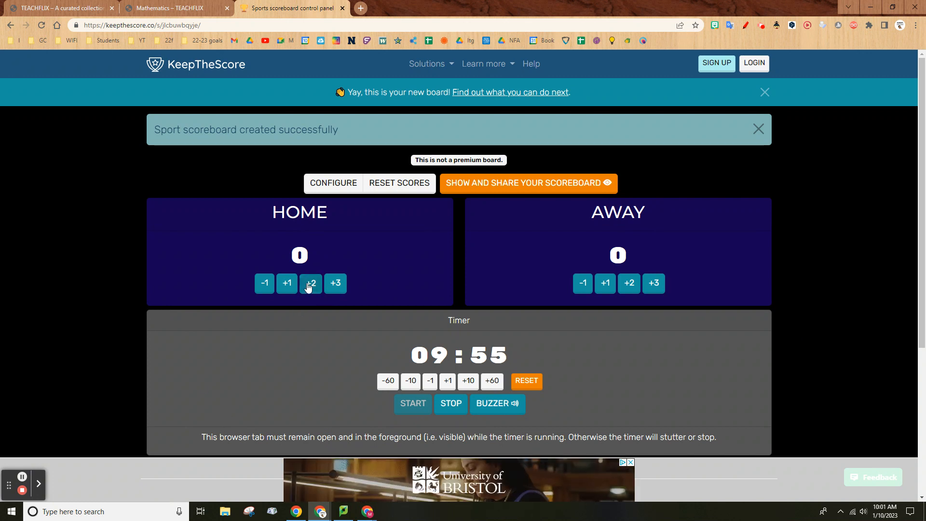
Add two points each to the HOME and AWAY scores
{"action": "left_click", "coordinate": [310, 283]}
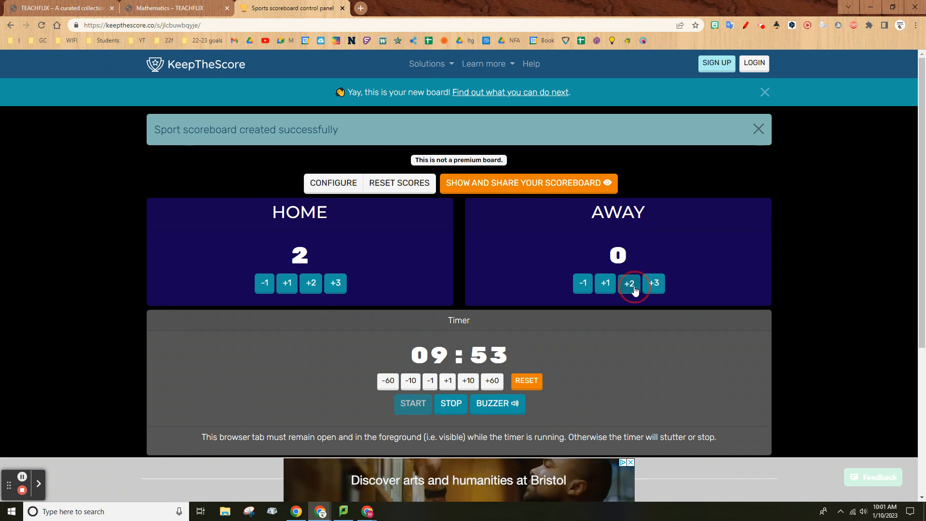
{"action": "left_click", "coordinate": [629, 283]}
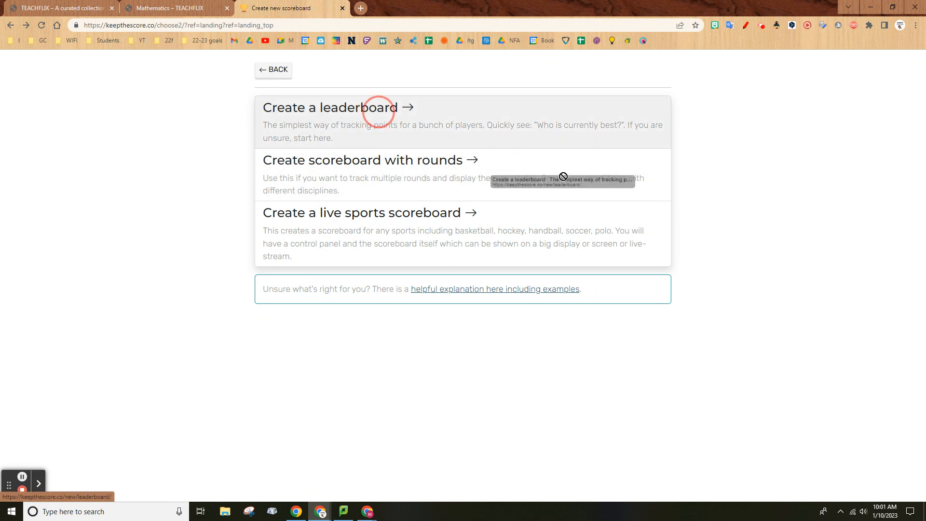
Start a leaderboard titled 'teswt' with description 'bvb' and proceed to adding players
{"action": "left_click", "coordinate": [328, 107]}
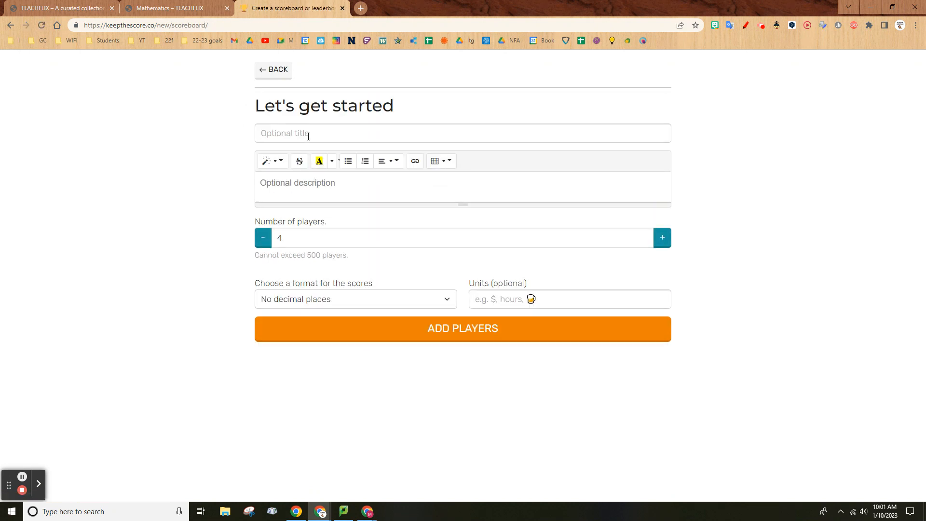
{"action": "type", "text": "teswt"}
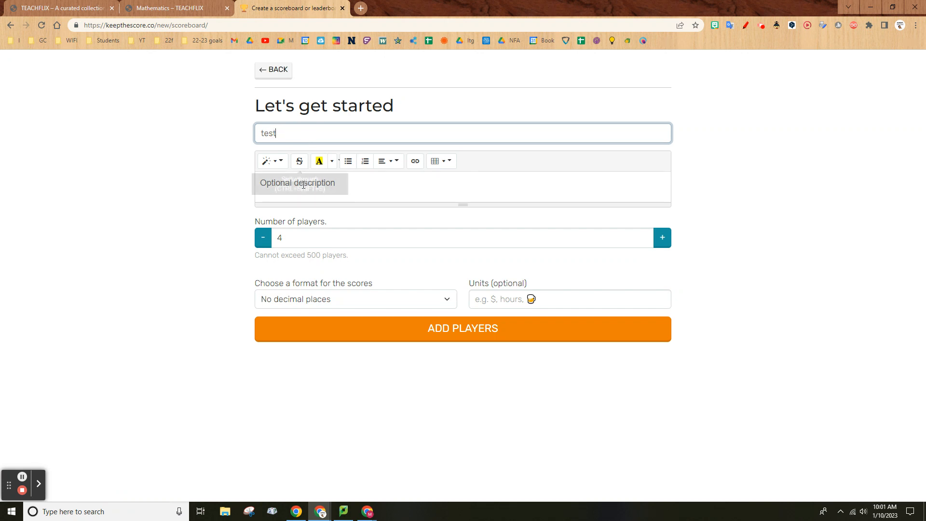
{"action": "type", "text": "bvb"}
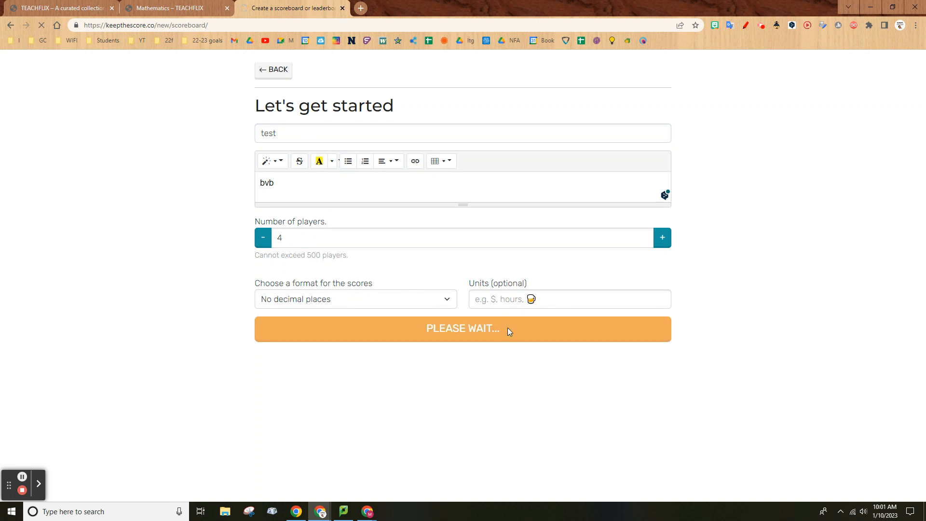
{"action": "left_click", "coordinate": [462, 329]}
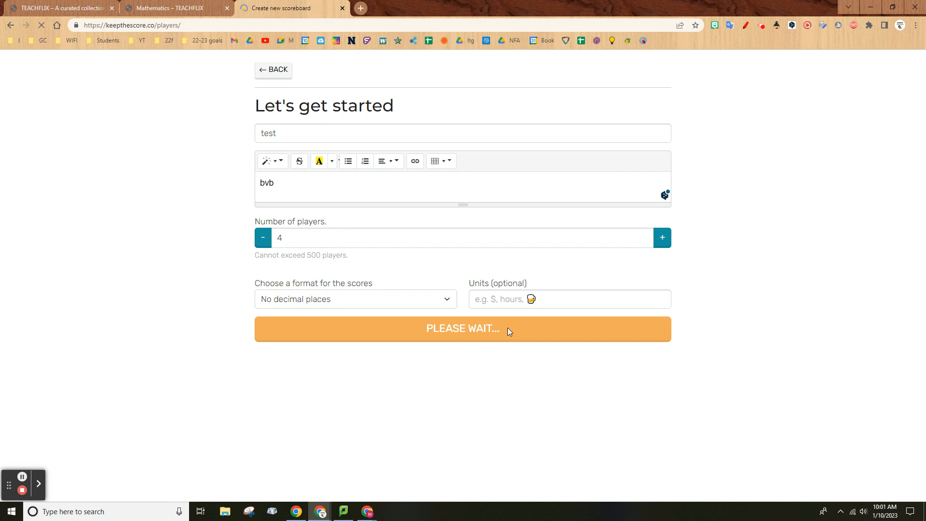
{"action": "left_click", "coordinate": [462, 328]}
{"action": "type", "text": "3"}
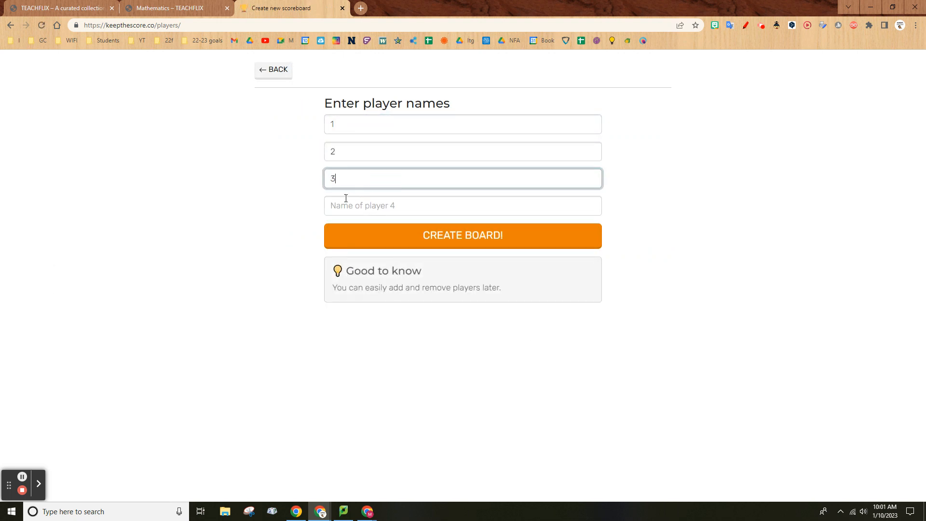
Create the four-player board, open player 1's settings, then return to TEACHFLIX
{"action": "left_click", "coordinate": [463, 236]}
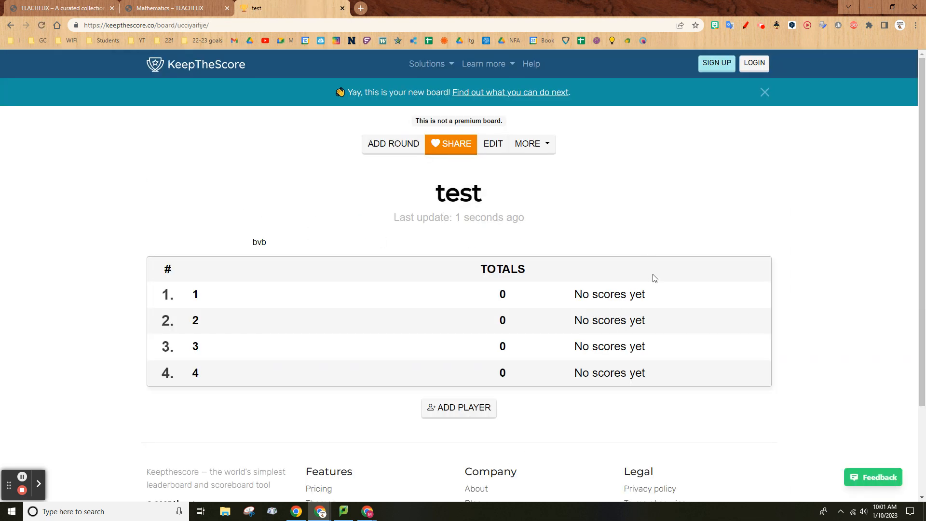
{"action": "left_click", "coordinate": [207, 296]}
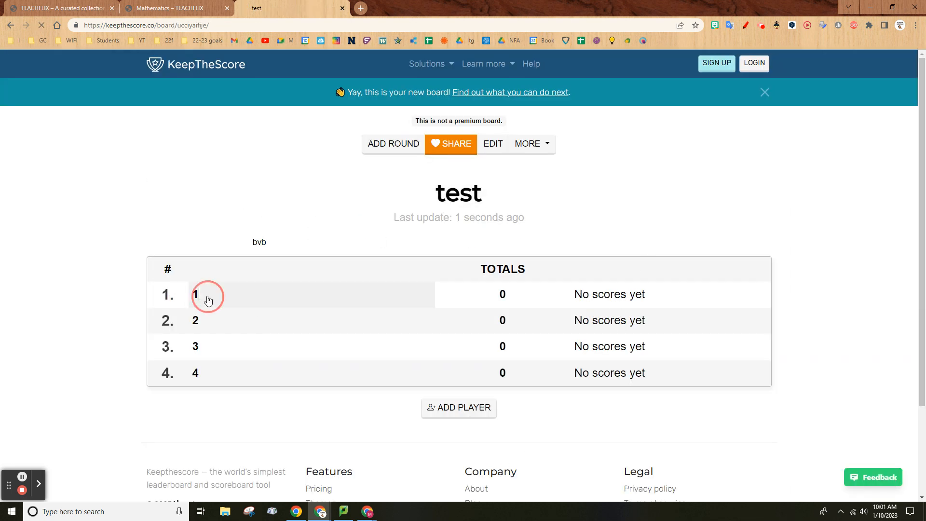
{"action": "left_click", "coordinate": [205, 297]}
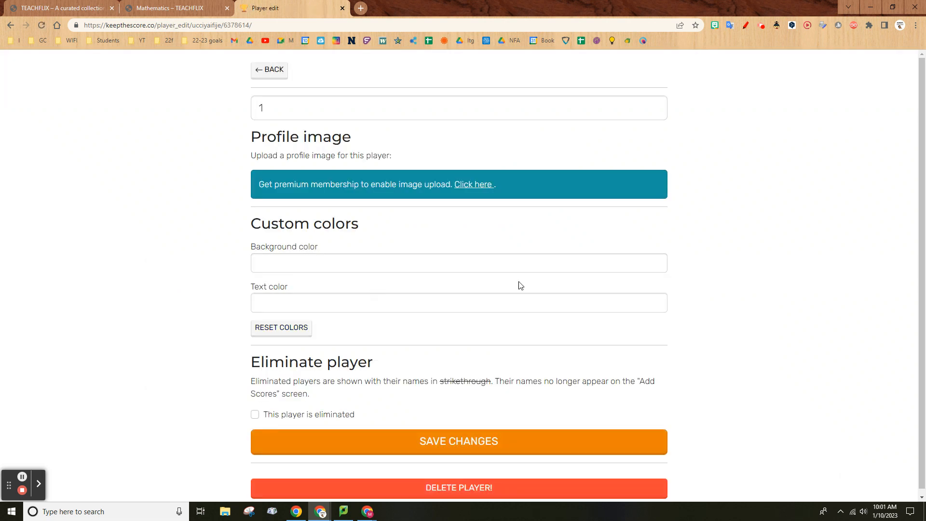
{"action": "left_click", "coordinate": [174, 8]}
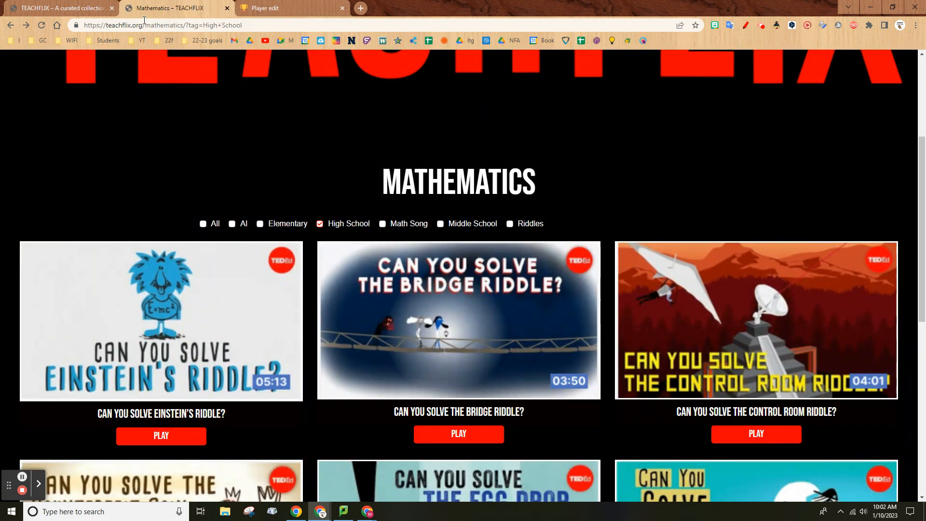
{"action": "mouse_move", "coordinate": [22, 490]}
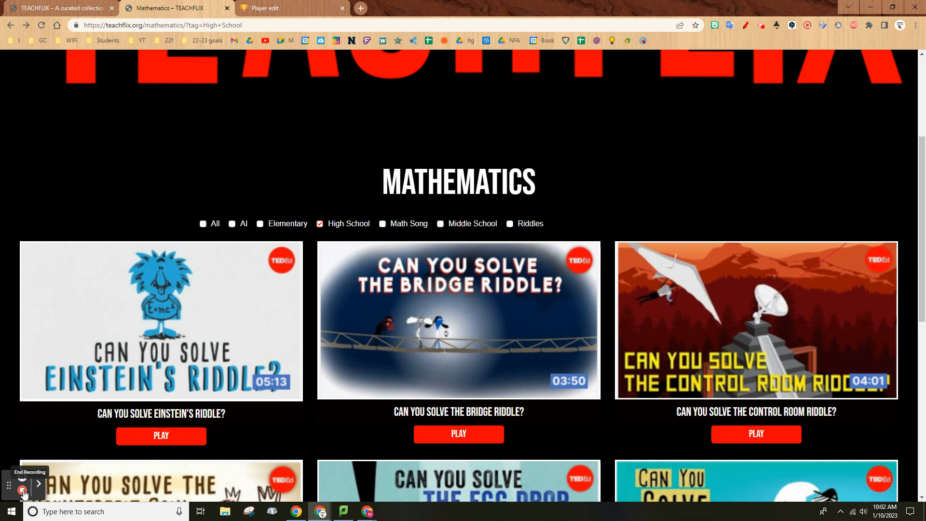